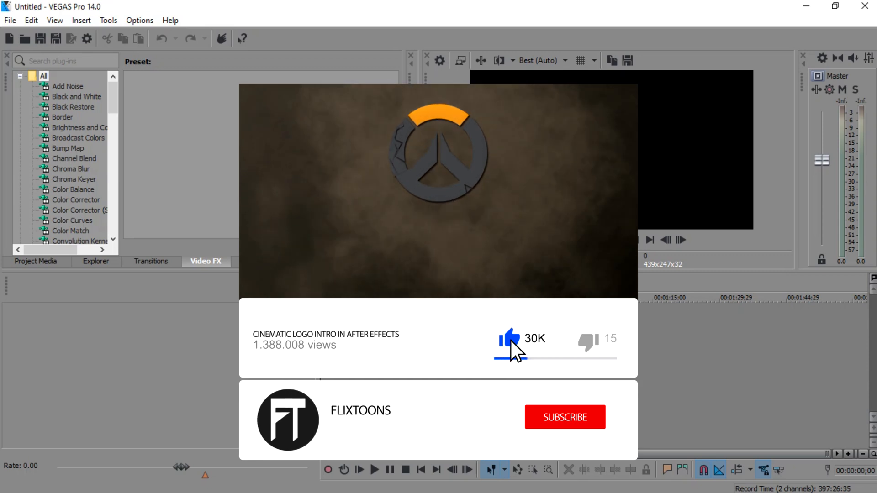
Extract the FT - SlideShow Animation (Free Assets) archive in place and open the extracted folder.
click(564, 417)
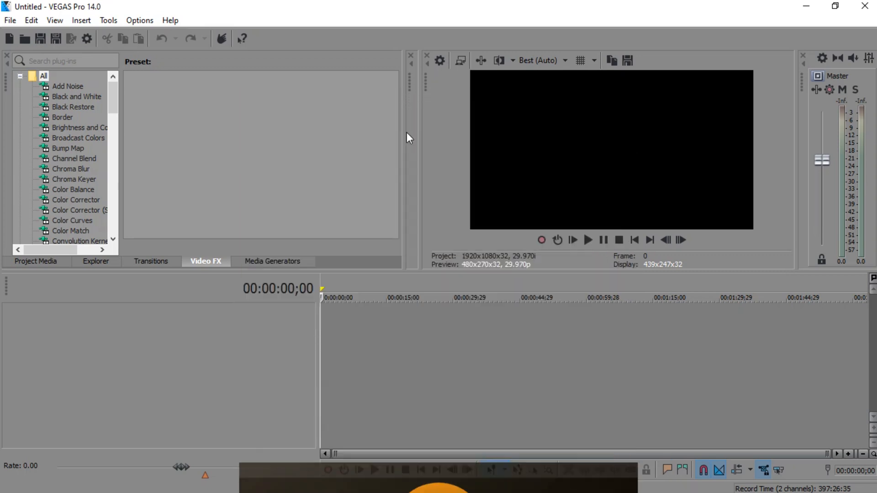
click(364, 481)
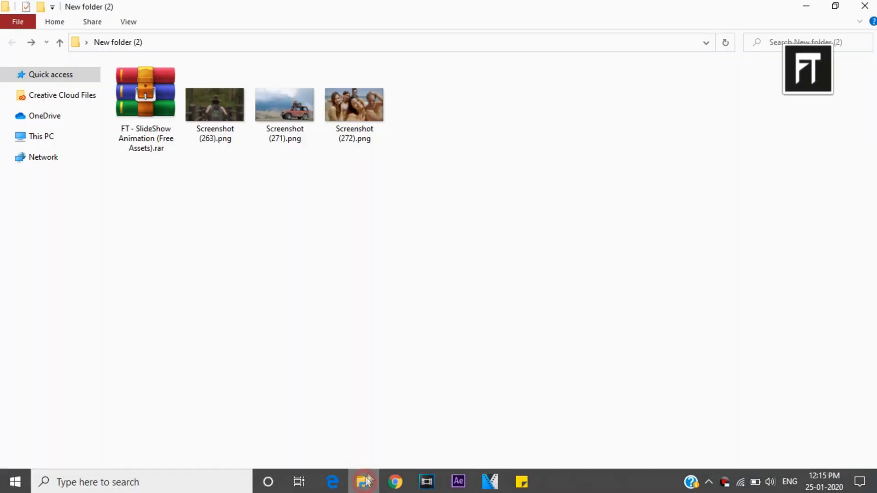
right_click(145, 93)
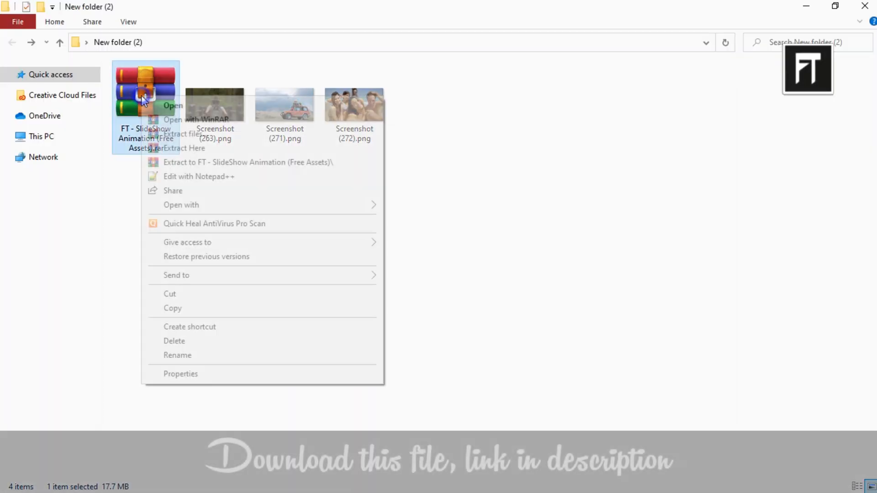
click(189, 148)
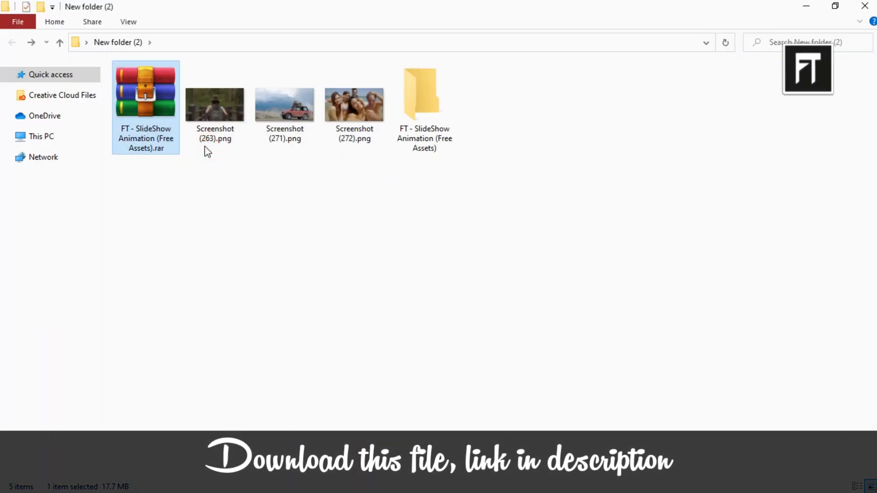
double_click(424, 95)
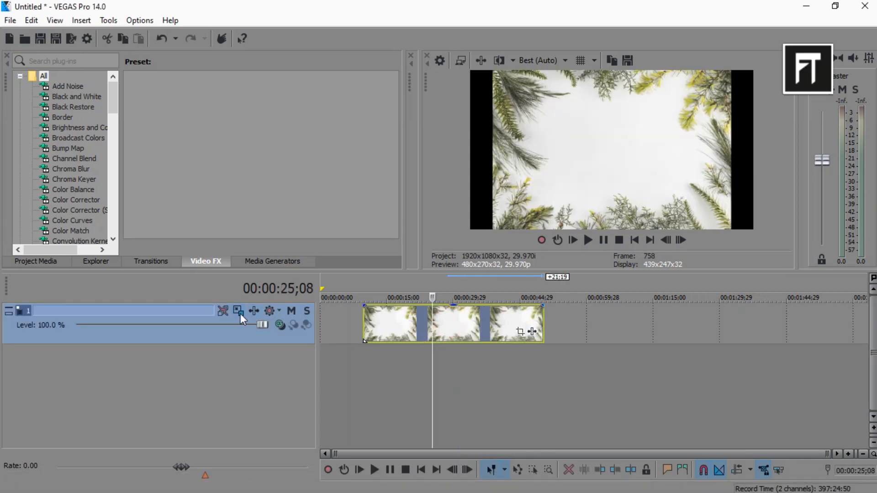
Enlarge the background track's motion frame to roughly 2168×1219 in Track Motion.
click(237, 311)
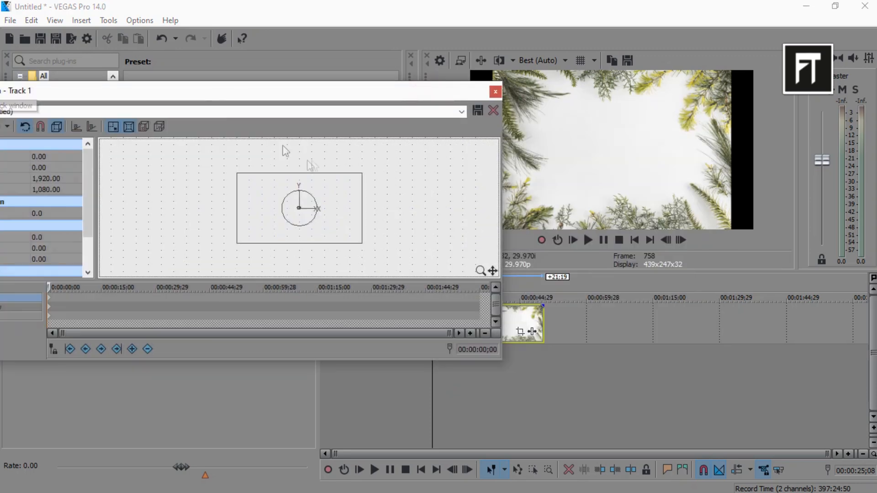
drag(362, 234, 319, 247)
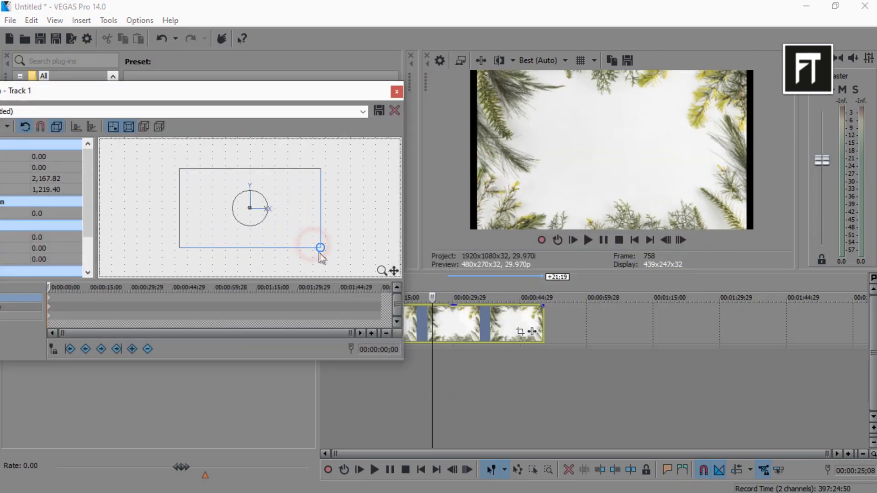
drag(320, 247, 352, 266)
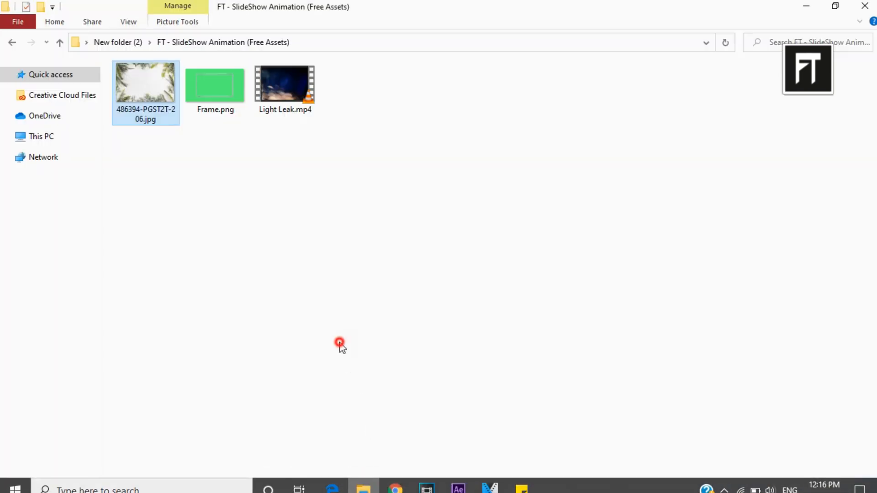
Select Frame.png in the extracted assets folder.
click(214, 84)
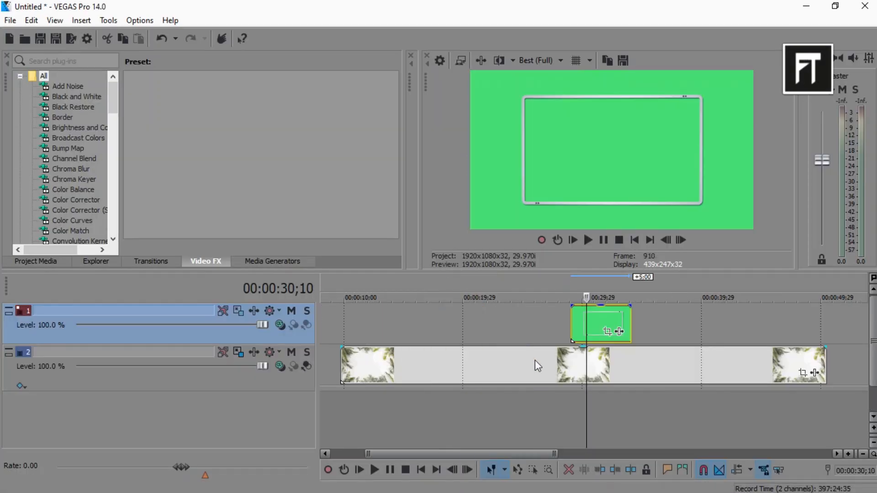
Insert a new video track for the jeep photo between frame and background.
right_click(691, 361)
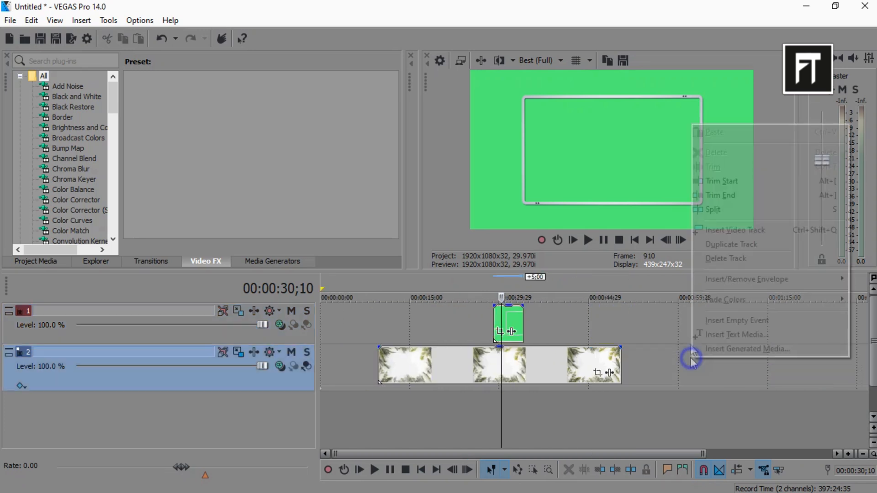
click(730, 230)
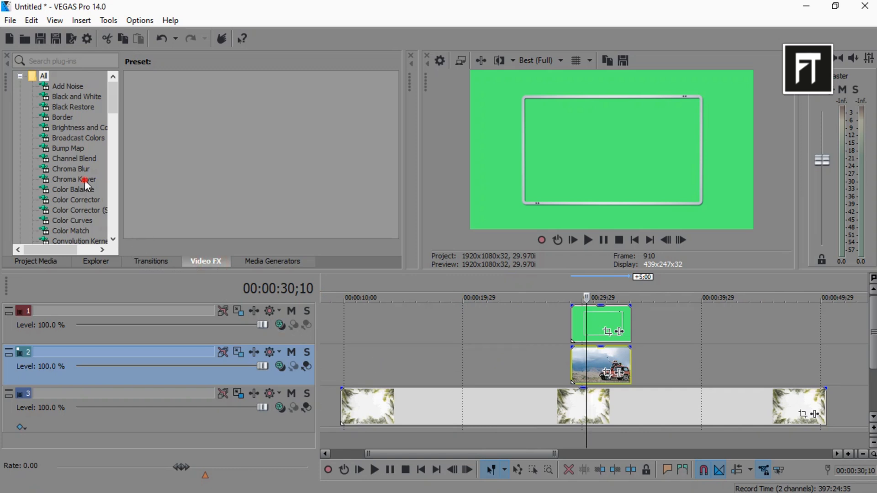
Apply the Default Chroma Keyer preset to Frame, pick the green, set low threshold 0.333 and lower high.
click(73, 179)
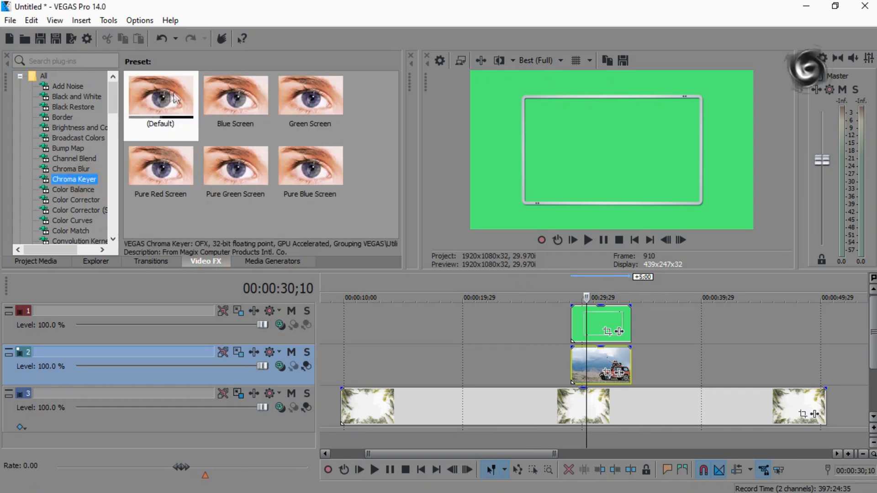
click(160, 95)
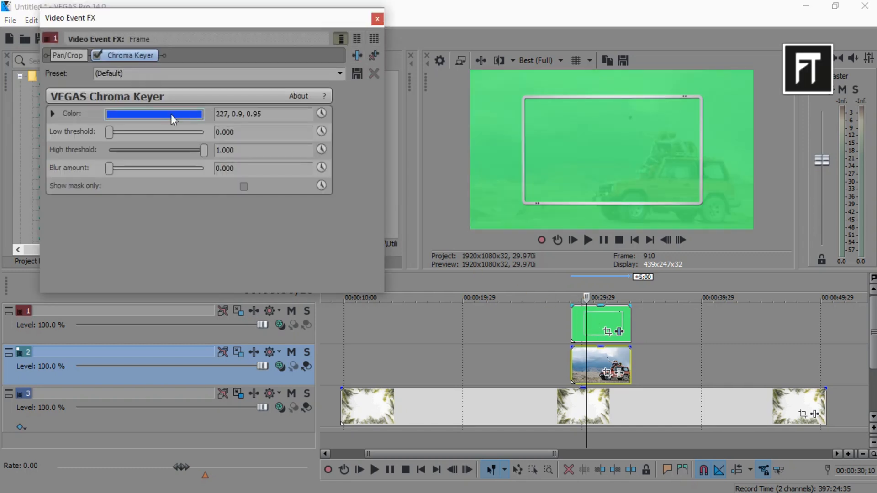
click(154, 114)
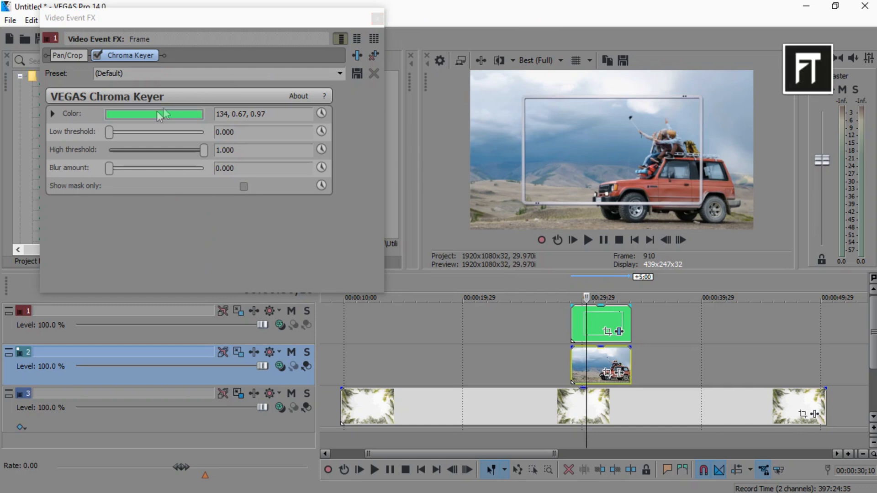
drag(110, 132, 124, 132)
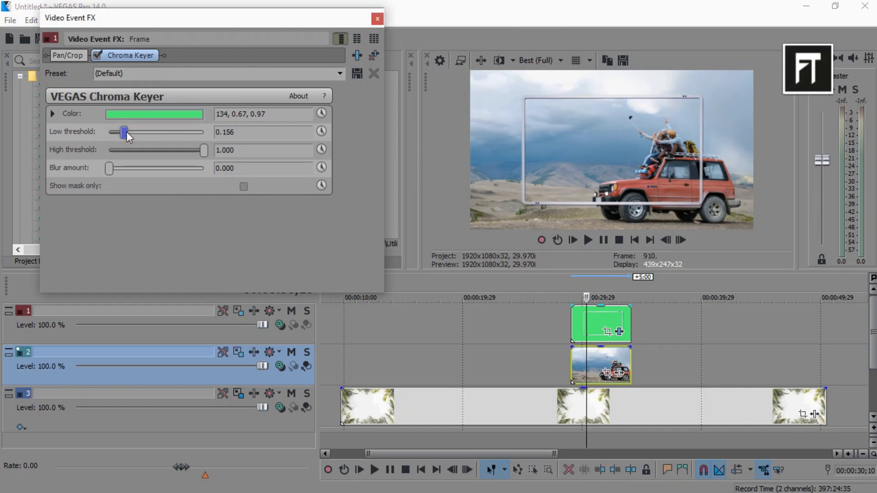
drag(124, 132, 140, 131)
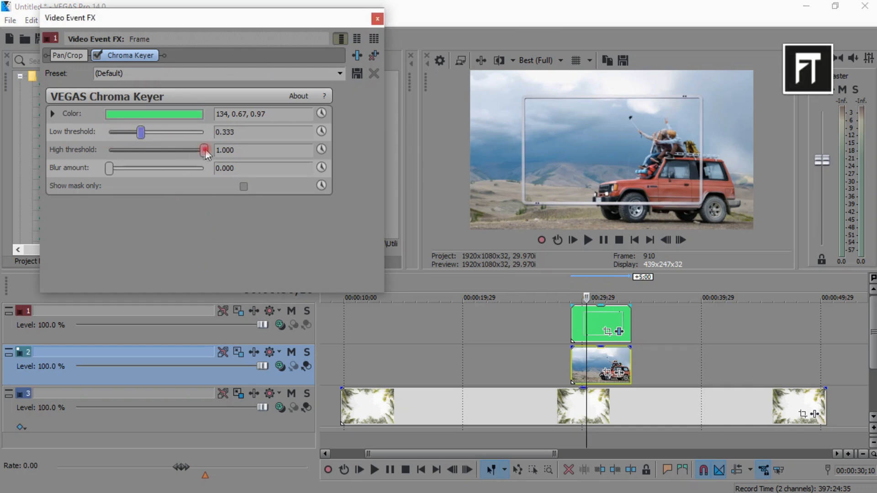
drag(203, 150, 166, 150)
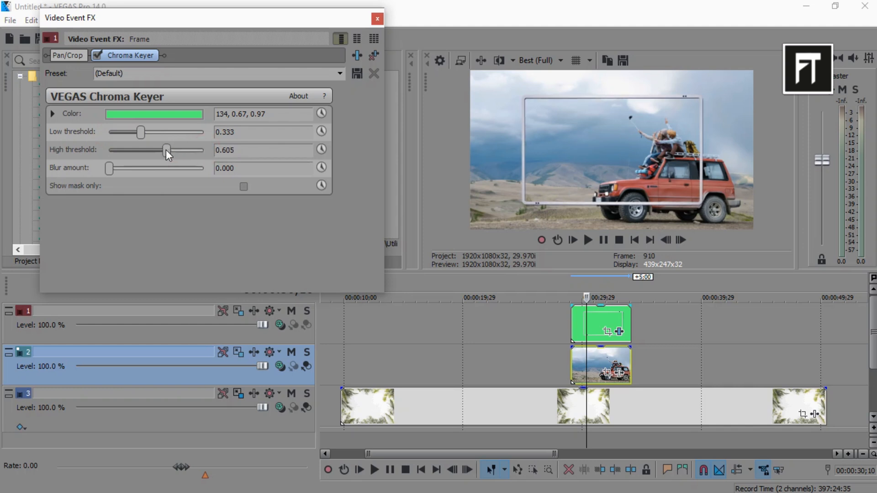
drag(166, 153, 162, 150)
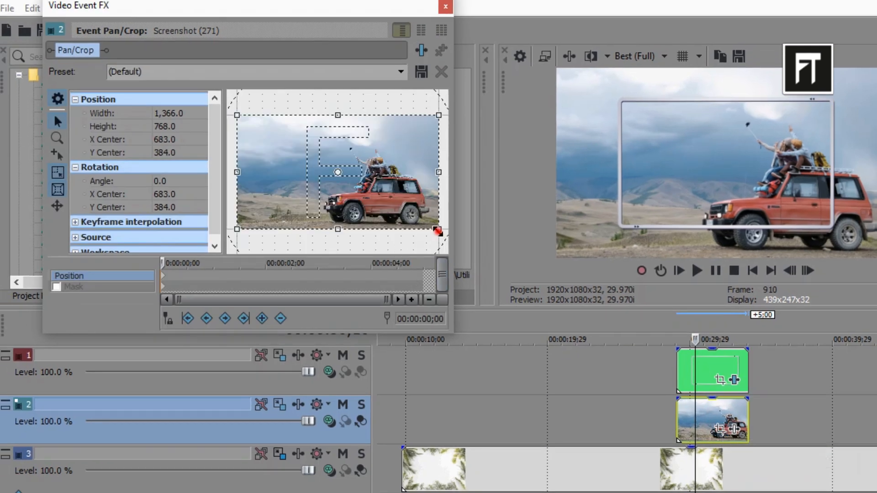
Scale the jeep photo in Pan/Crop and fit a rectangular mask around it.
drag(438, 229, 464, 251)
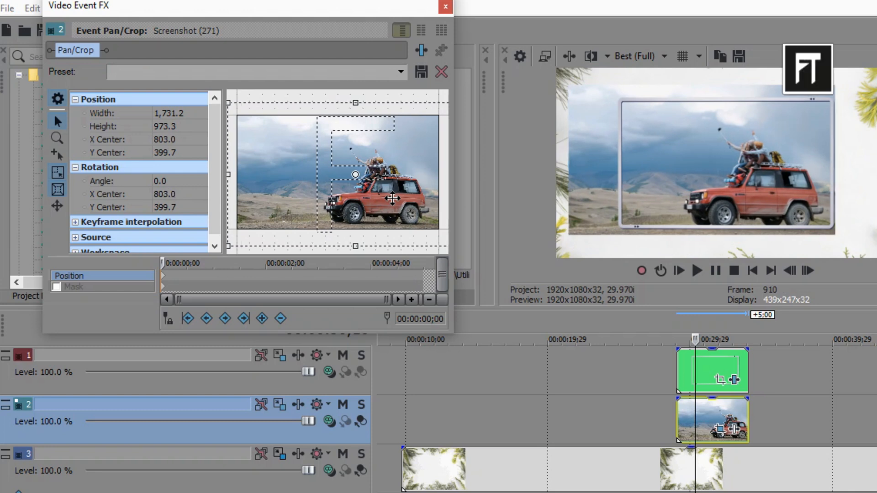
mouse_move(93, 307)
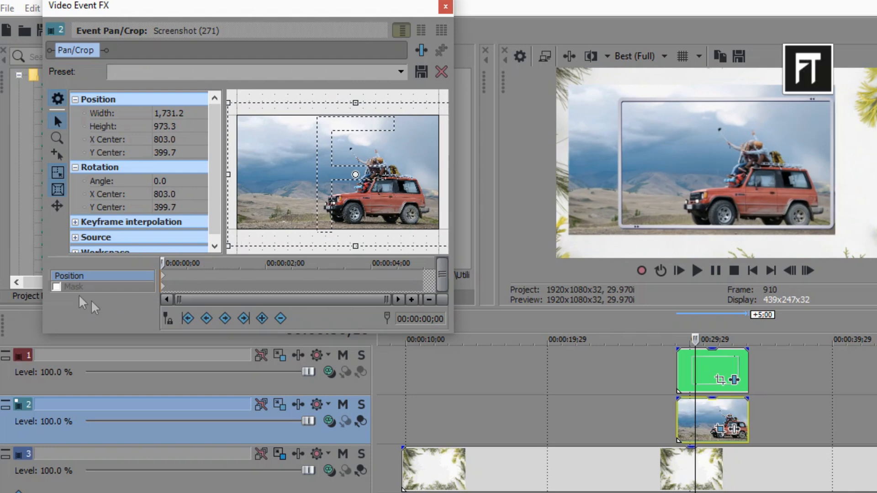
click(56, 287)
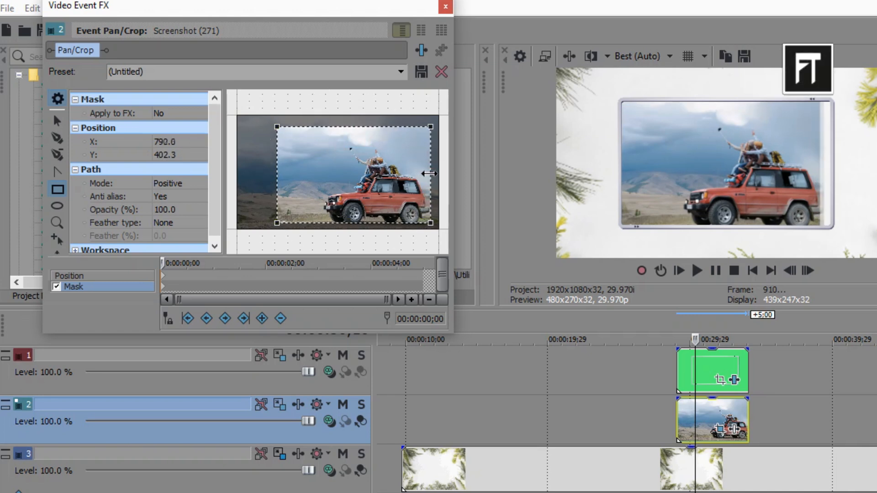
drag(429, 173, 435, 174)
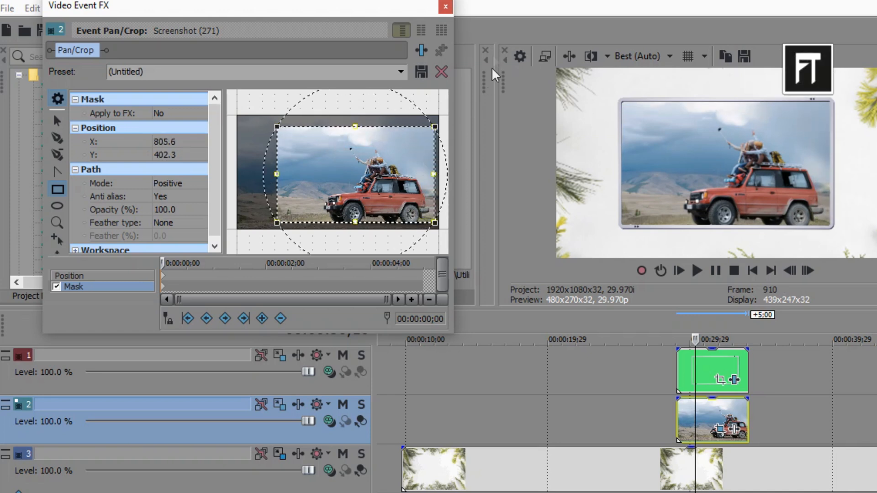
Close the Pan/Crop window with the masked jeep photo inside the frame.
click(445, 6)
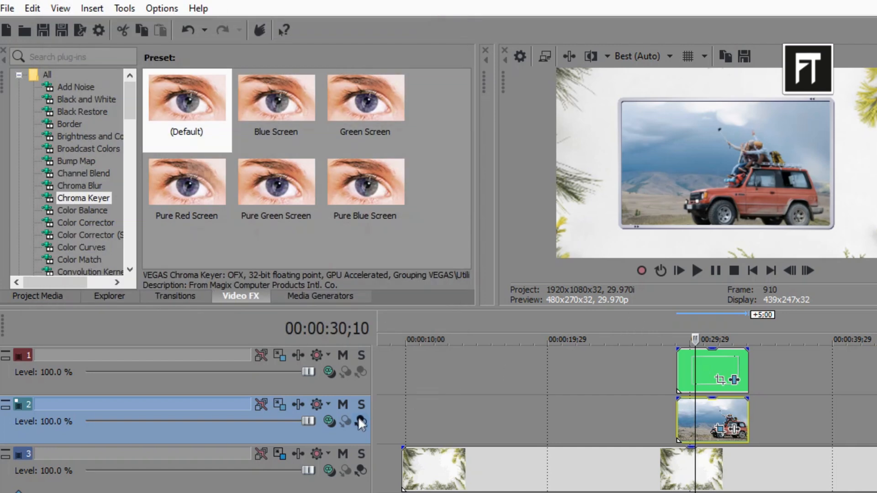
mouse_move(360, 421)
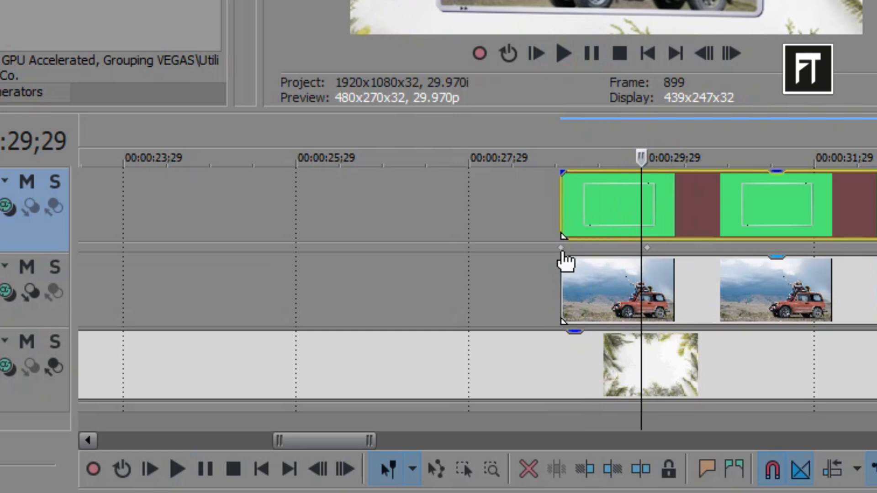
Set the track motion keyframe to Smooth easing and play back the falling photo.
right_click(561, 248)
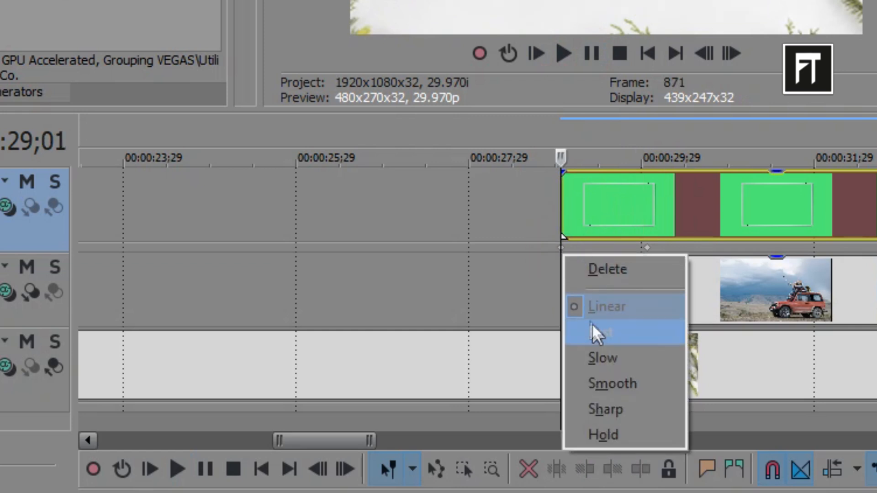
click(598, 331)
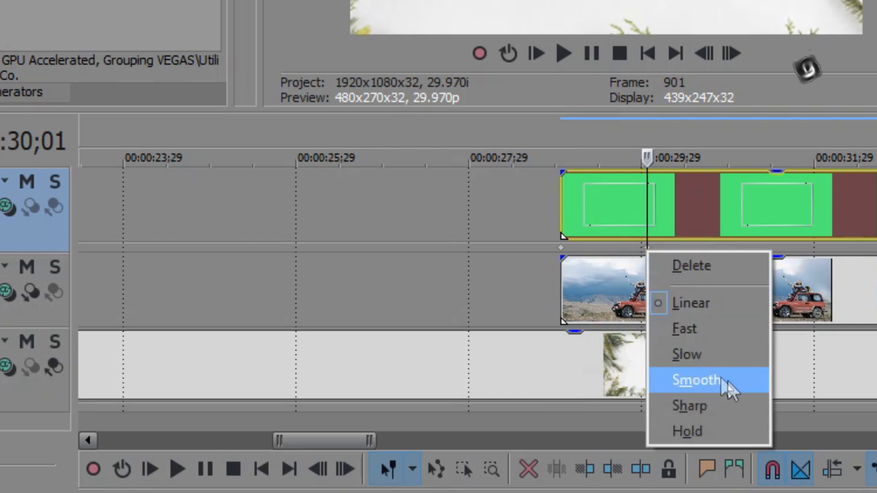
click(696, 379)
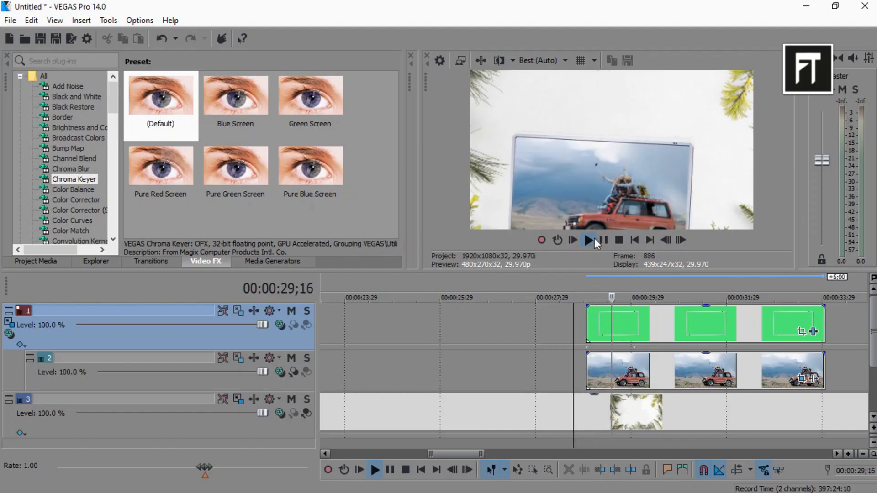
click(587, 240)
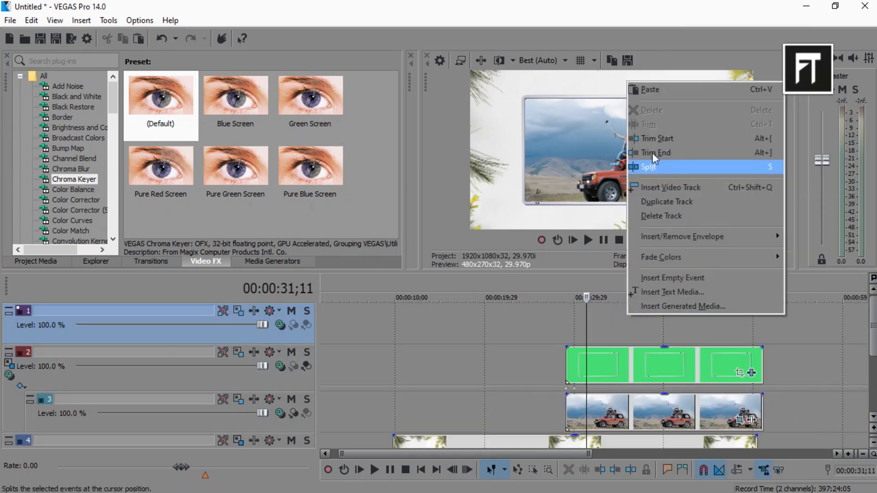
Draw a Pan/Crop mask around the friends photo in the second frame pair.
click(649, 167)
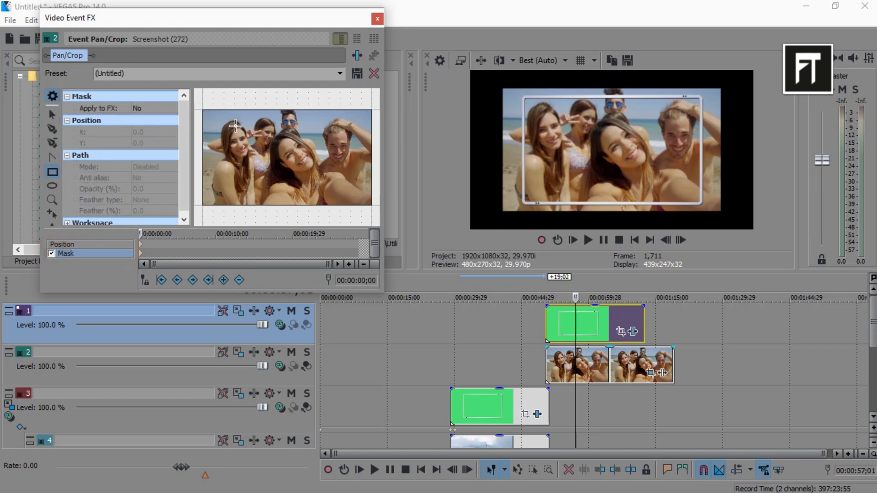
drag(235, 124, 299, 167)
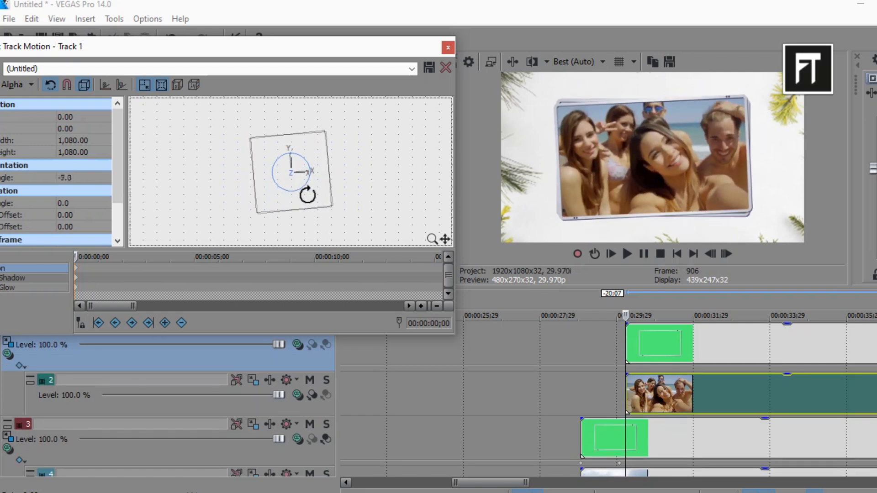
Tilt the friends photo frame, add a later Smooth-eased falling keyframe, and preview it.
drag(307, 194, 312, 214)
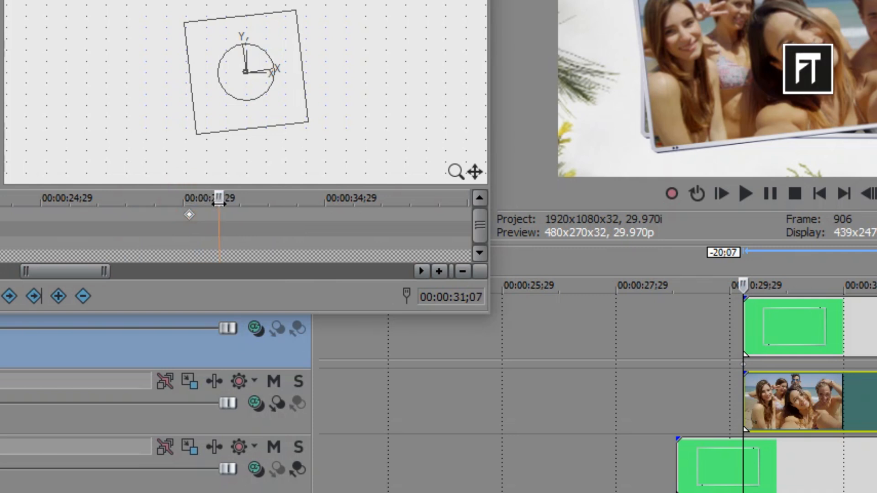
click(59, 296)
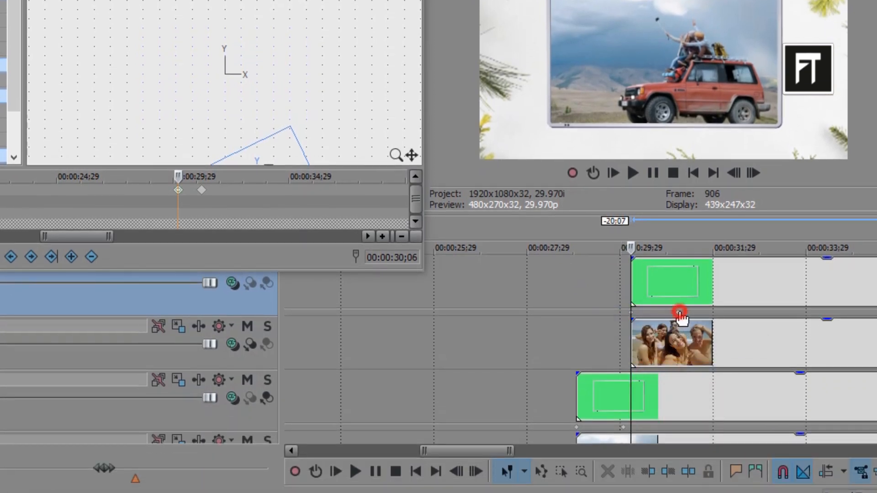
right_click(678, 311)
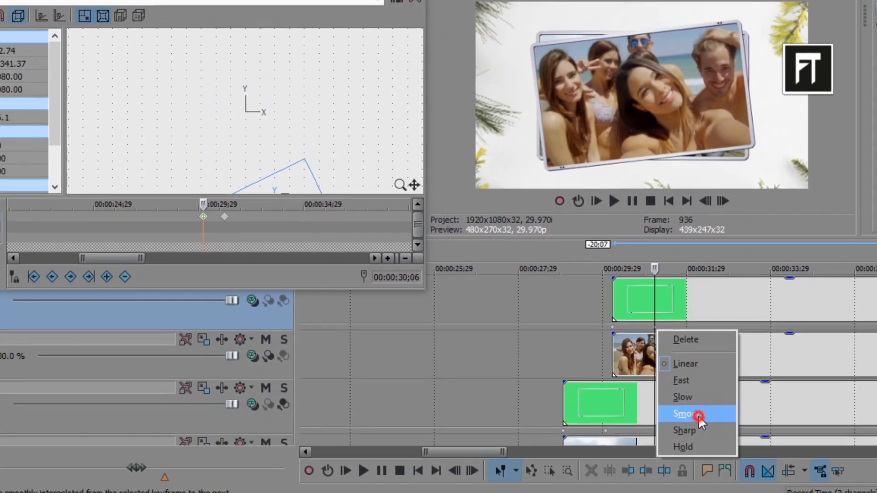
click(688, 413)
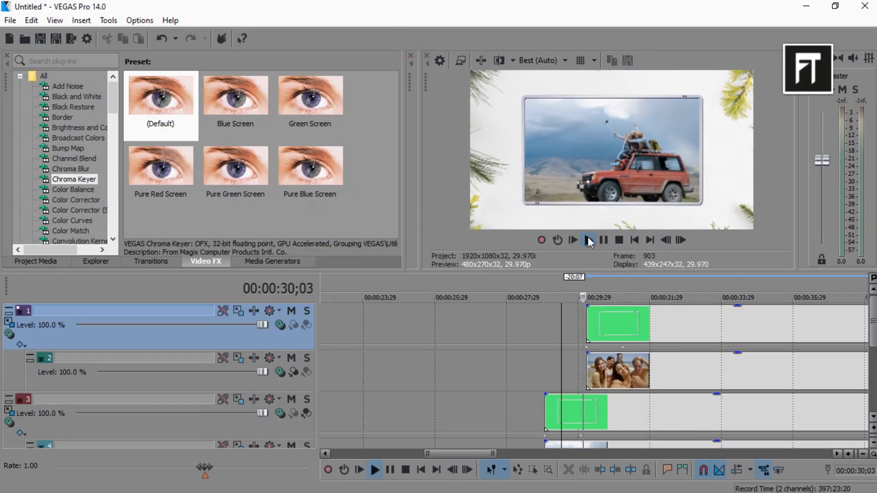
click(603, 240)
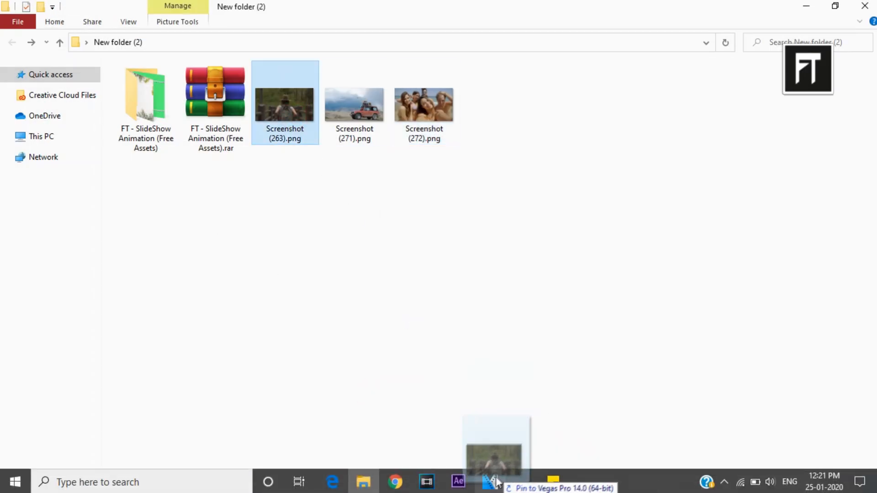
Select the hiker photo Screenshot (263).png in File Explorer.
click(494, 482)
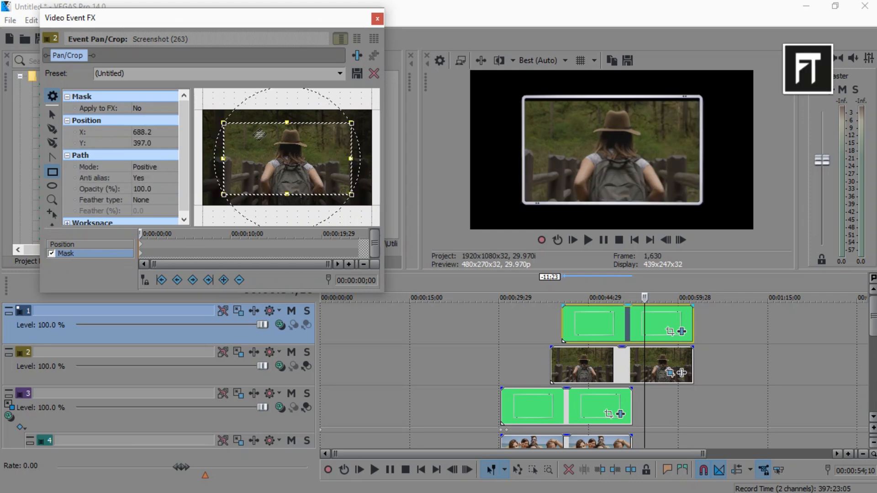
Close Pan/Crop on the masked hiker photo, rewind to the falling photos, and play.
click(376, 19)
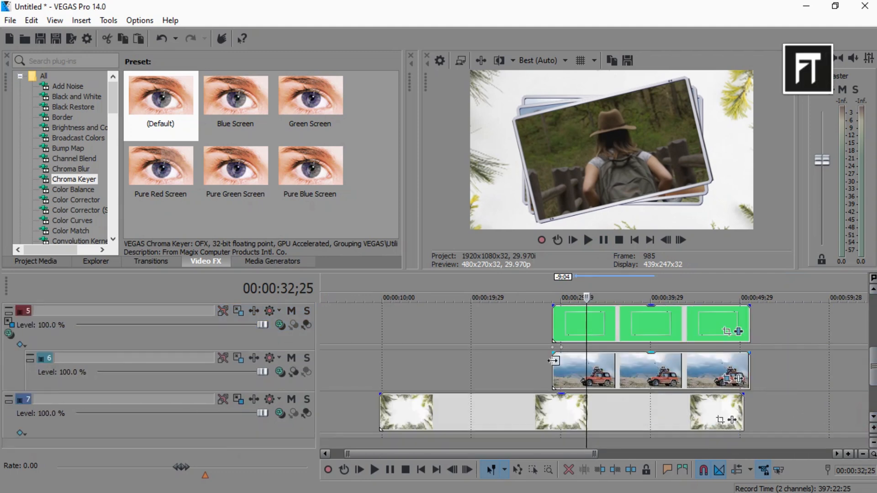
click(587, 240)
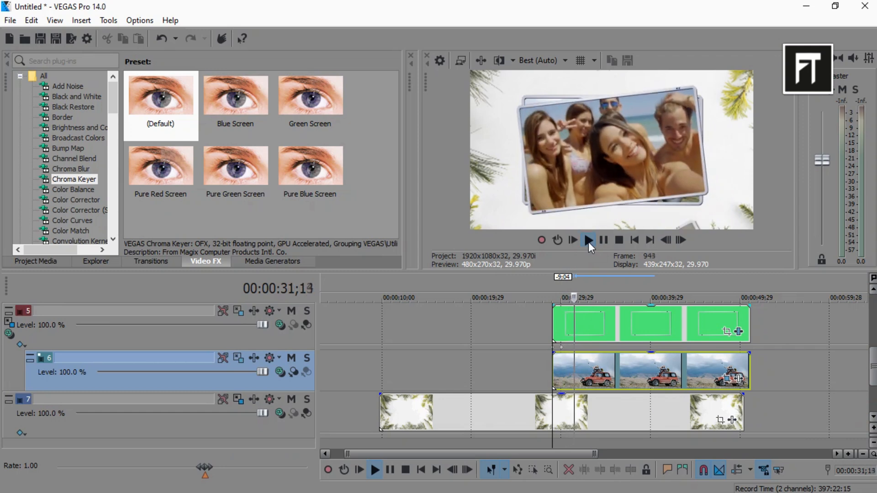
click(588, 240)
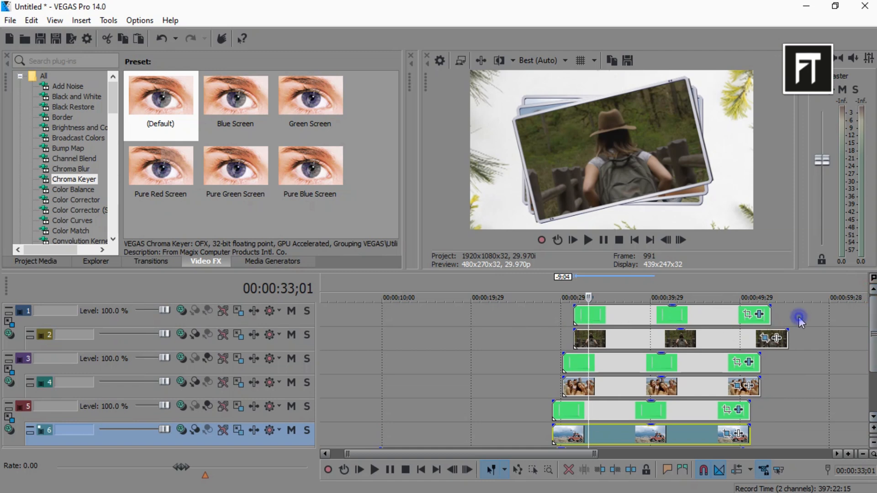
Insert a top track 'main parent zoom in' and make both photo groups its compositing children.
right_click(801, 319)
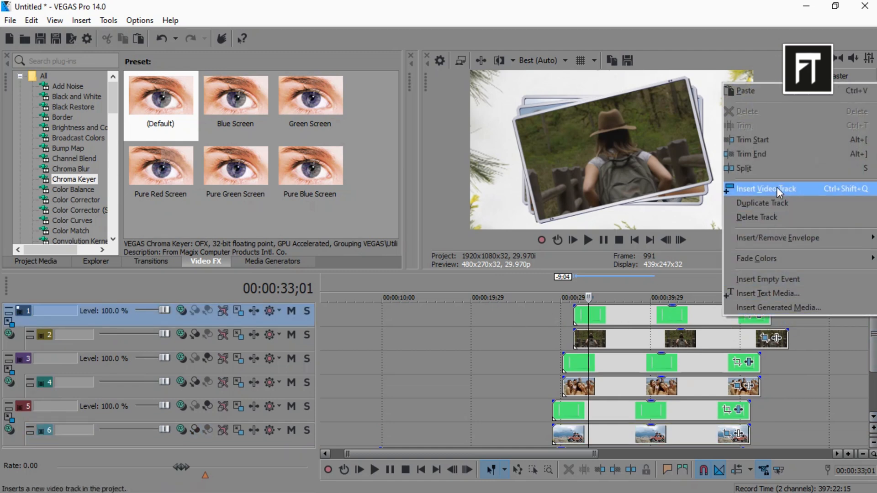
click(766, 189)
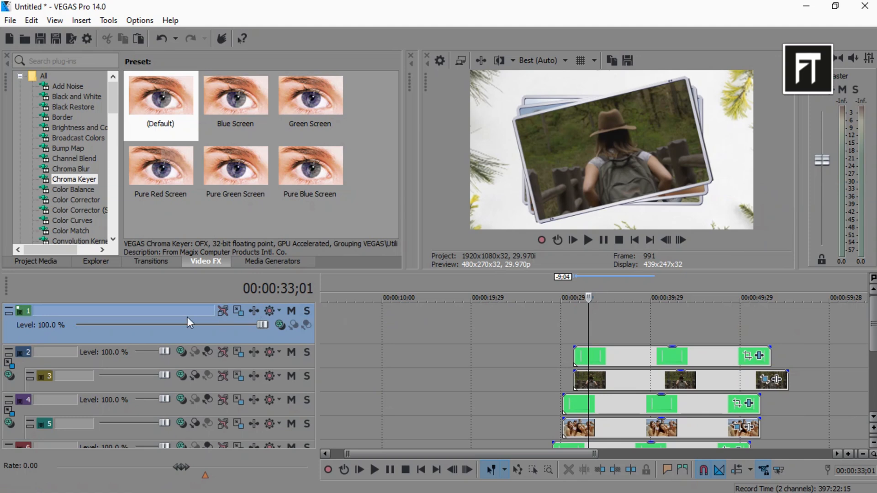
text(main parent zoom in)
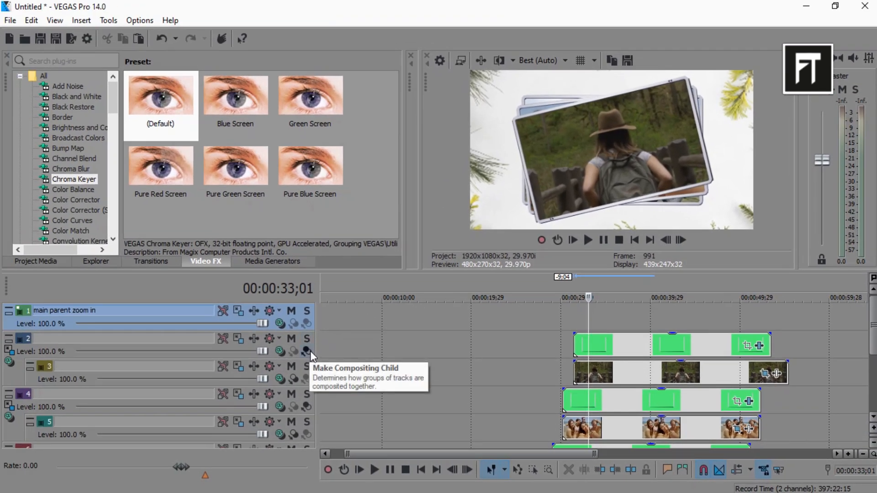
click(306, 351)
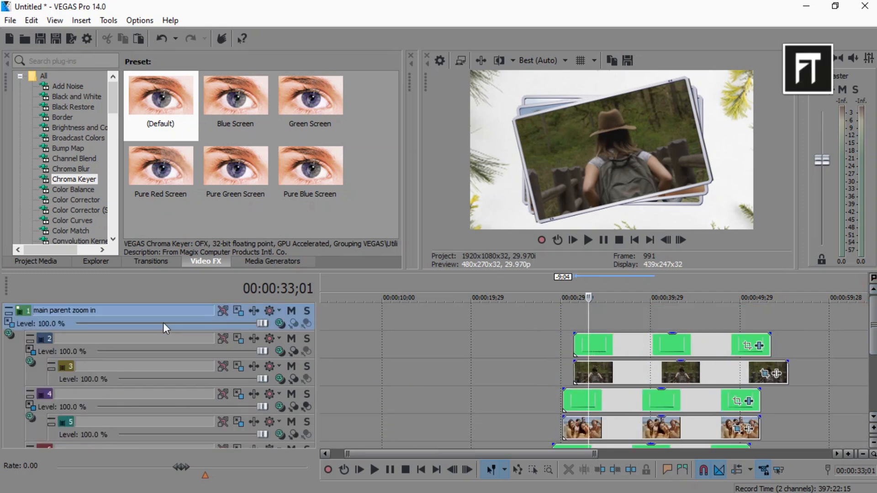
click(9, 323)
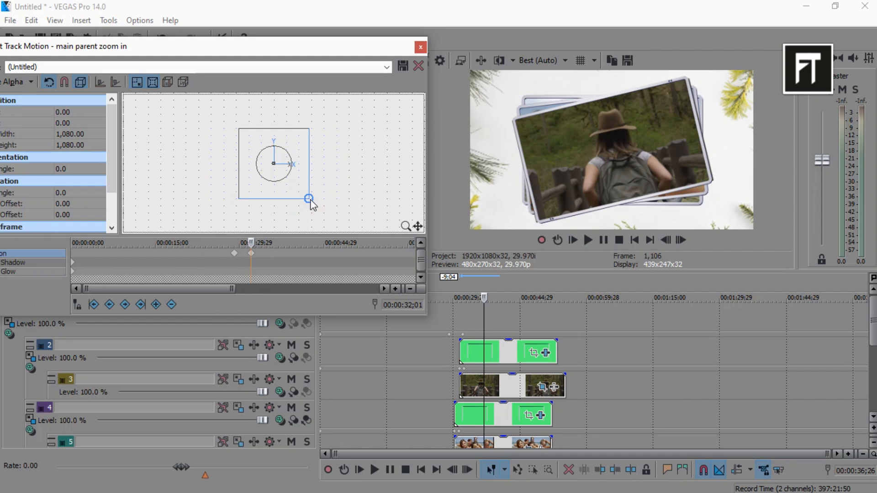
Drag the Parent Track Motion frame corner to scale the view for the zoom-in.
drag(309, 200, 312, 203)
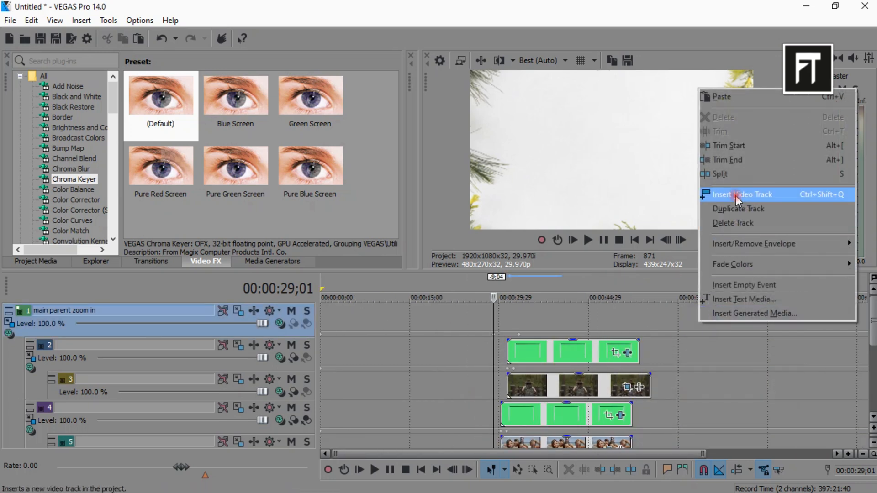
Insert a 'light leaks' video track and add the light leak clip from the slideshow assets.
click(742, 194)
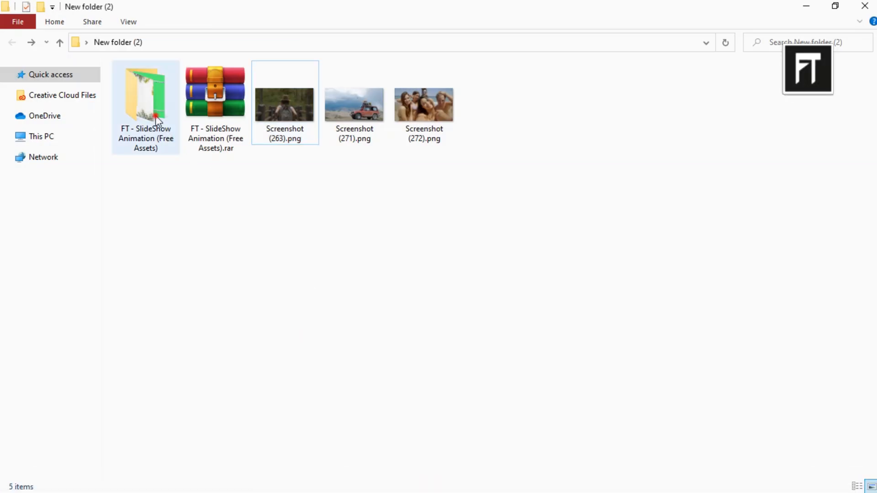
double_click(145, 97)
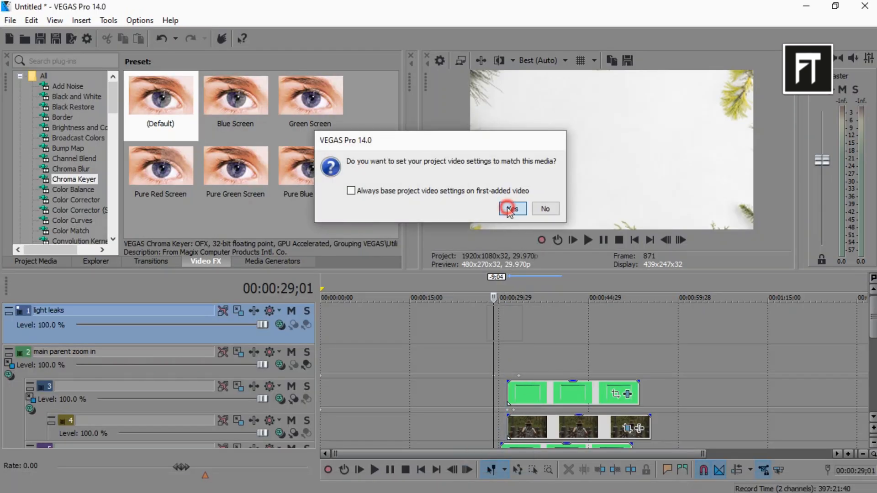
click(509, 209)
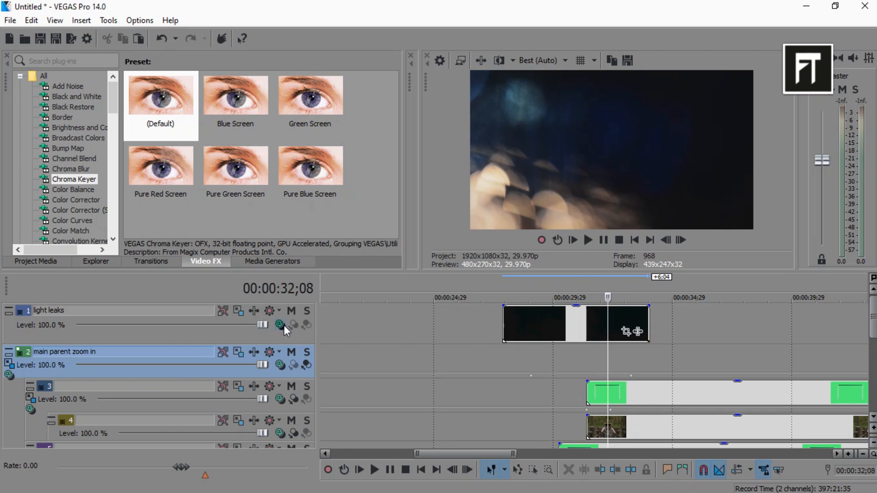
Set the light leaks track's compositing mode and play the preview.
click(280, 324)
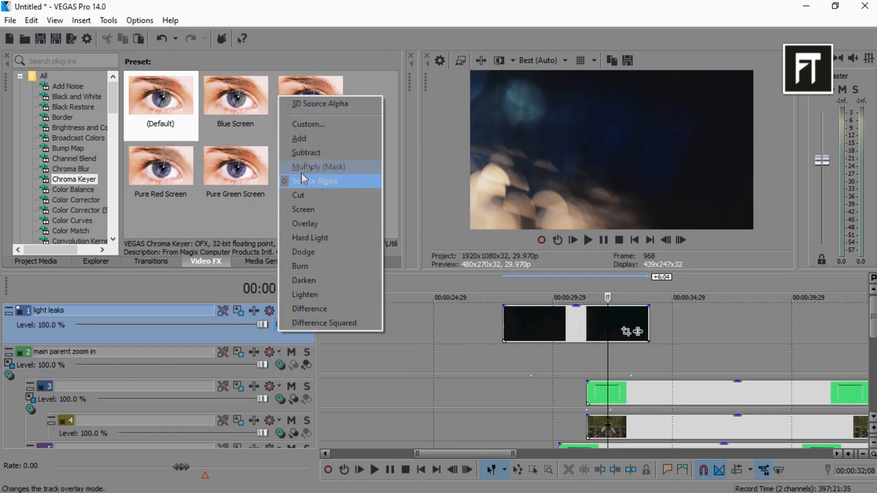
click(315, 181)
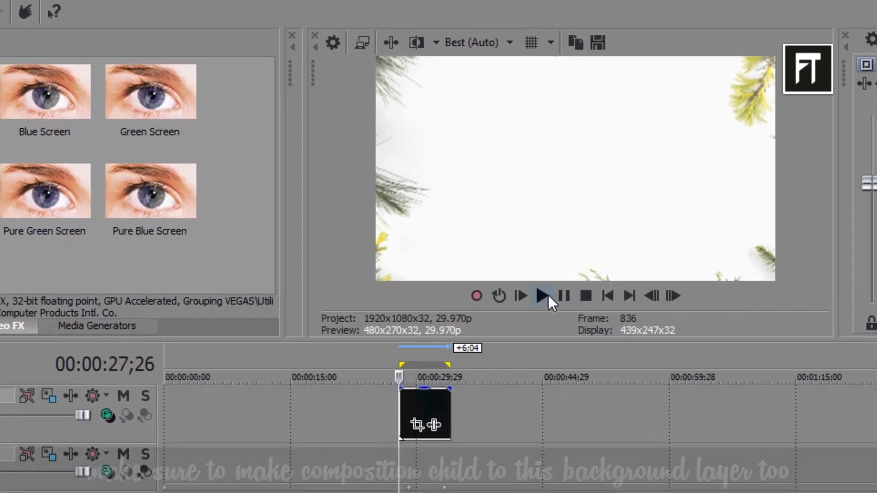
click(542, 295)
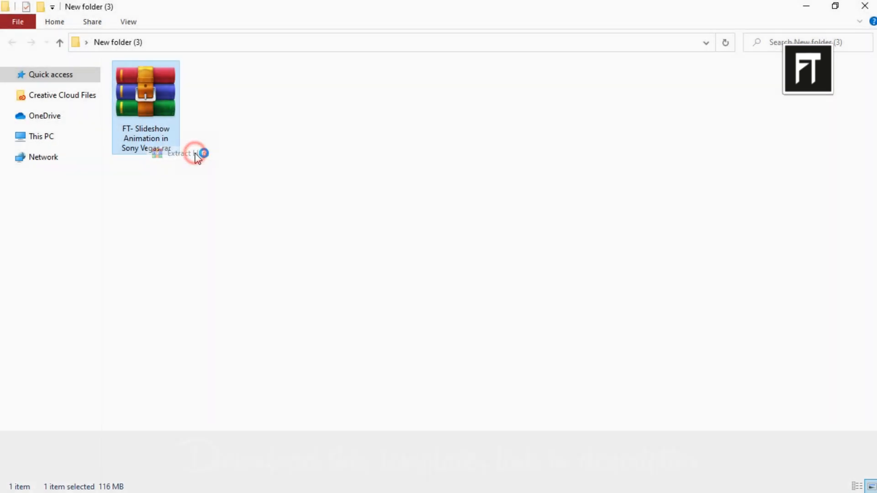
Extract the slideshow archive and open Template Version #1.veg from the Templates Pack folder.
click(179, 154)
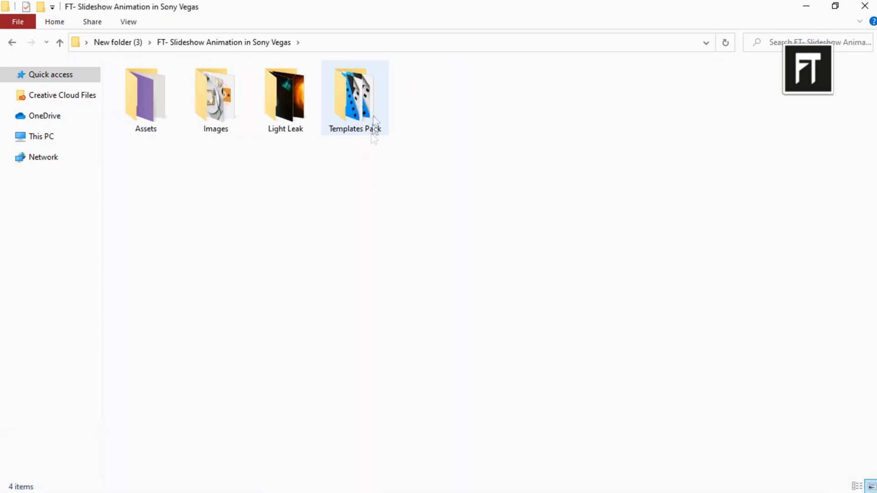
double_click(355, 95)
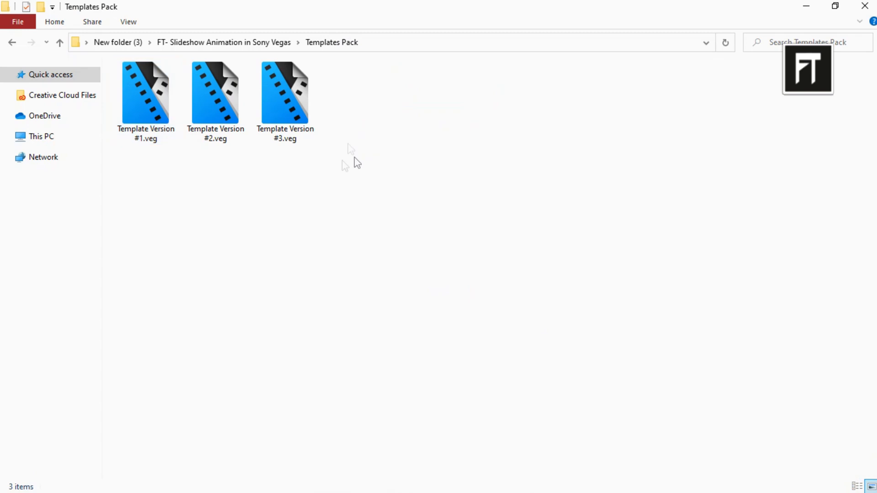
click(145, 92)
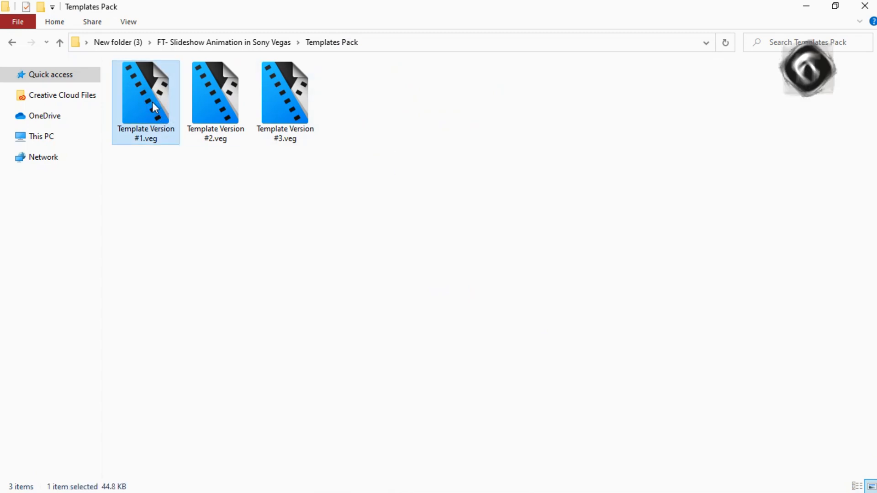
double_click(146, 93)
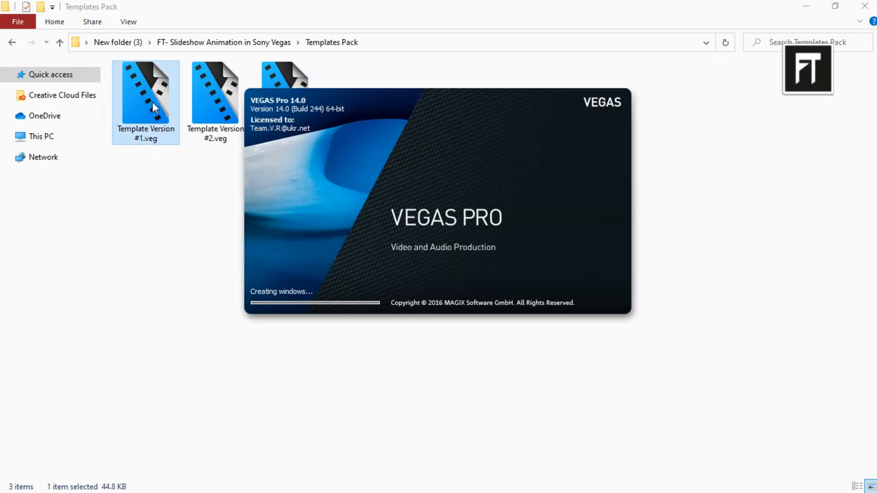
double_click(145, 92)
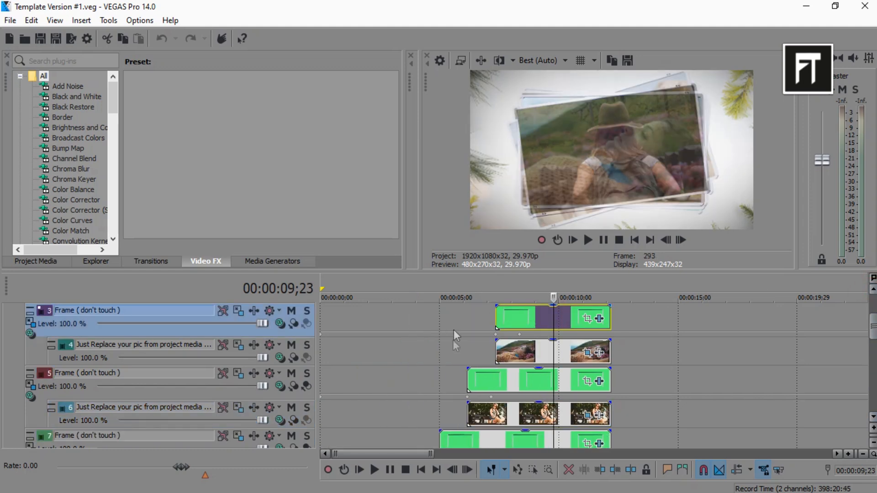
In Project Media, replace the red jeep Screenshot (271).png with the spaghetti plate photo.
click(35, 261)
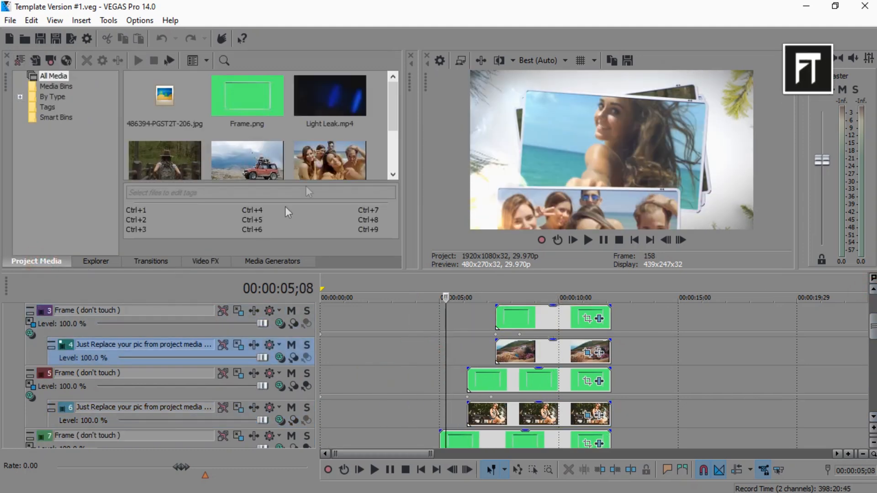
scroll(down, 3)
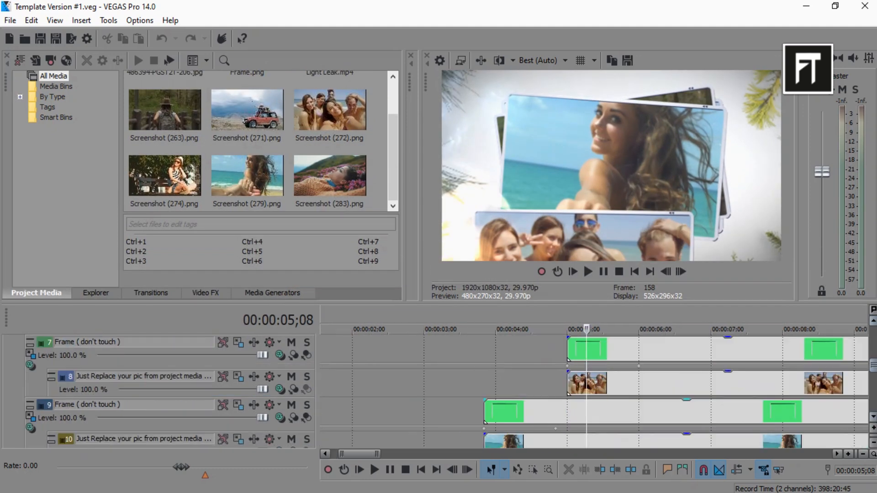
click(247, 109)
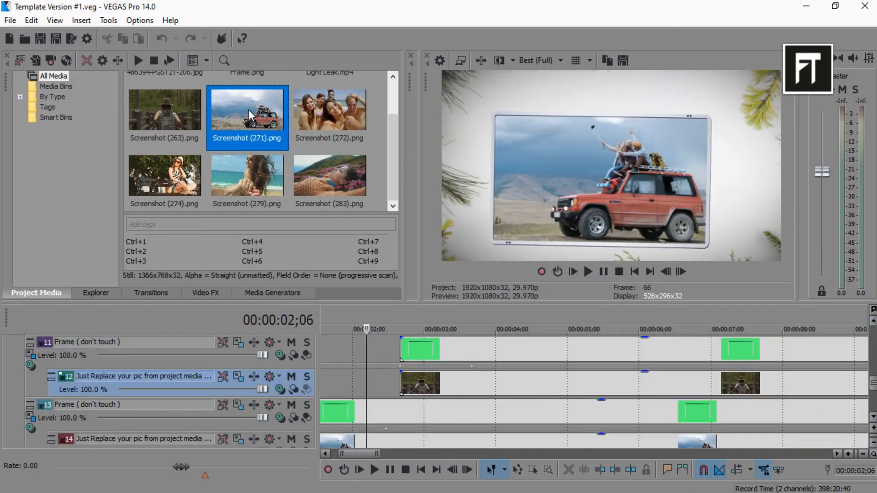
right_click(248, 109)
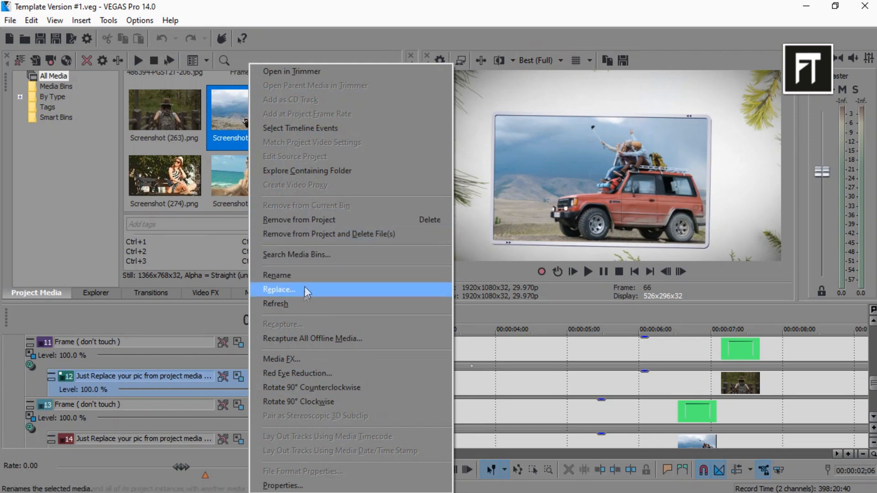
click(279, 290)
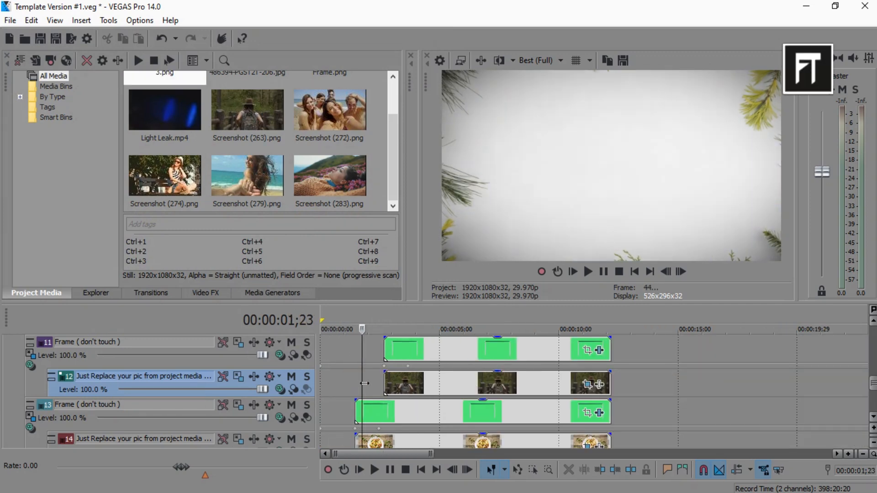
Set preview quality to Best (Auto) and bring up actions for the hiker photo.
click(539, 61)
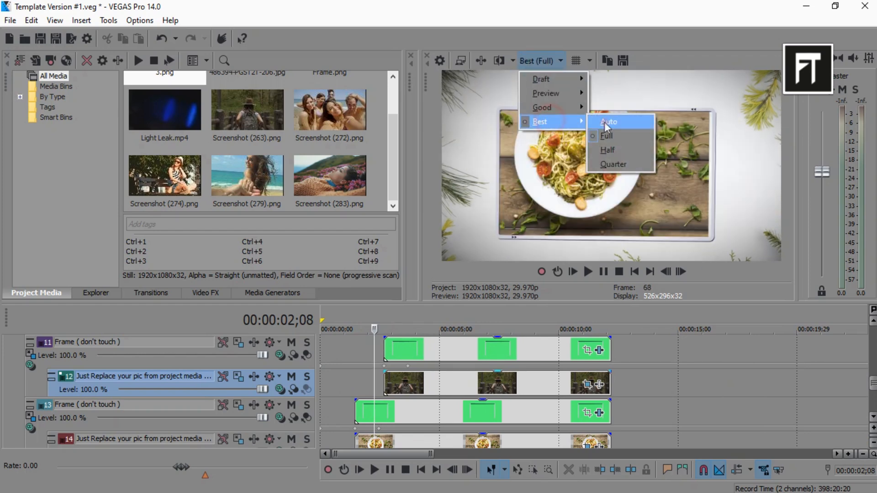
click(608, 122)
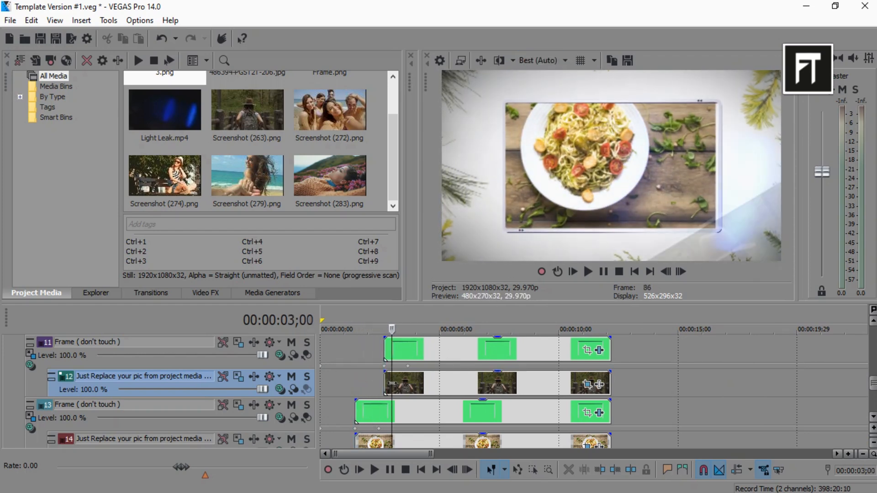
right_click(247, 109)
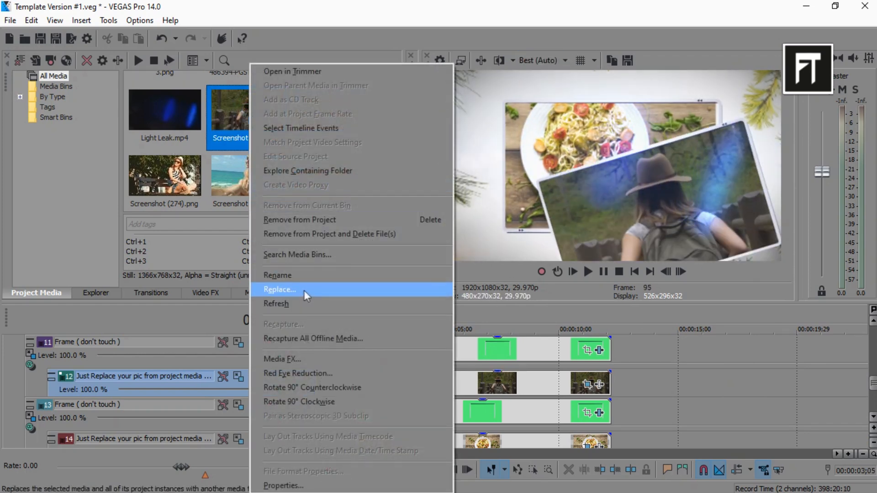